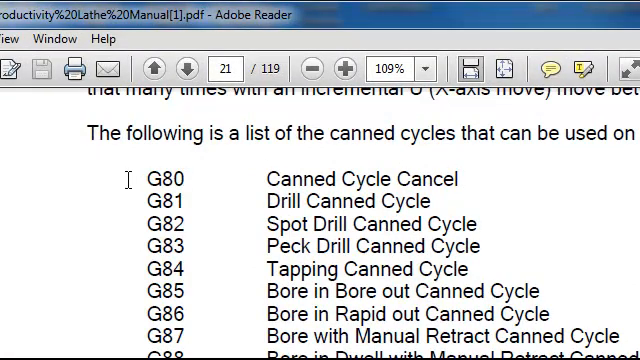
mouse_move(342, 184)
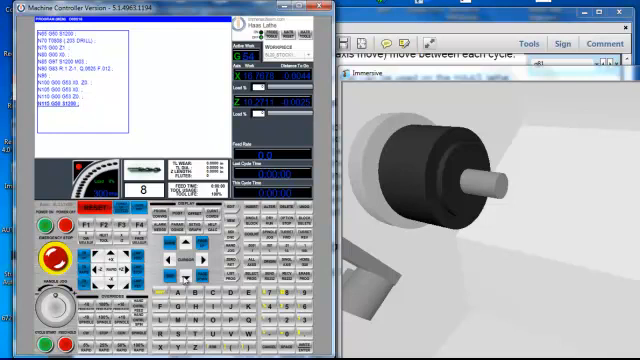
scroll("down", 3)
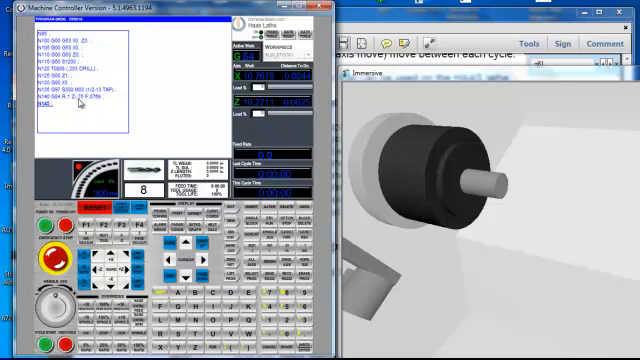
mouse_move(84, 102)
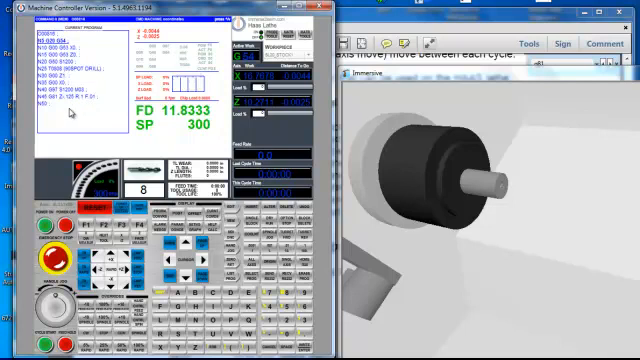
mouse_move(84, 112)
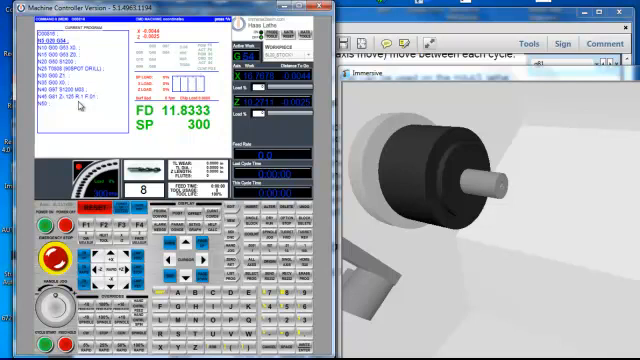
mouse_move(114, 108)
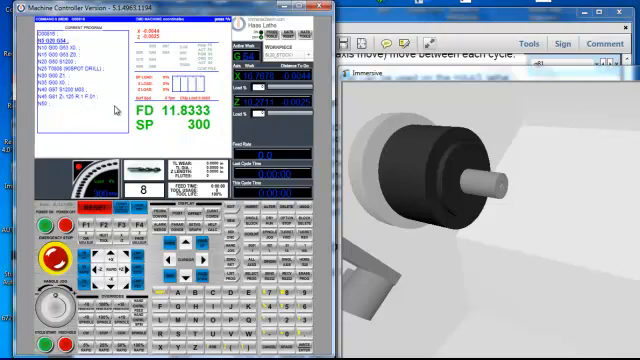
mouse_move(232, 144)
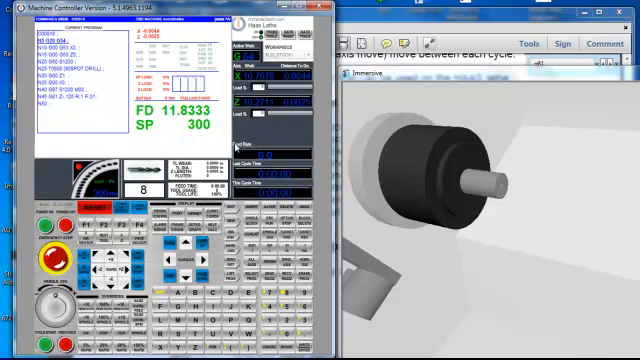